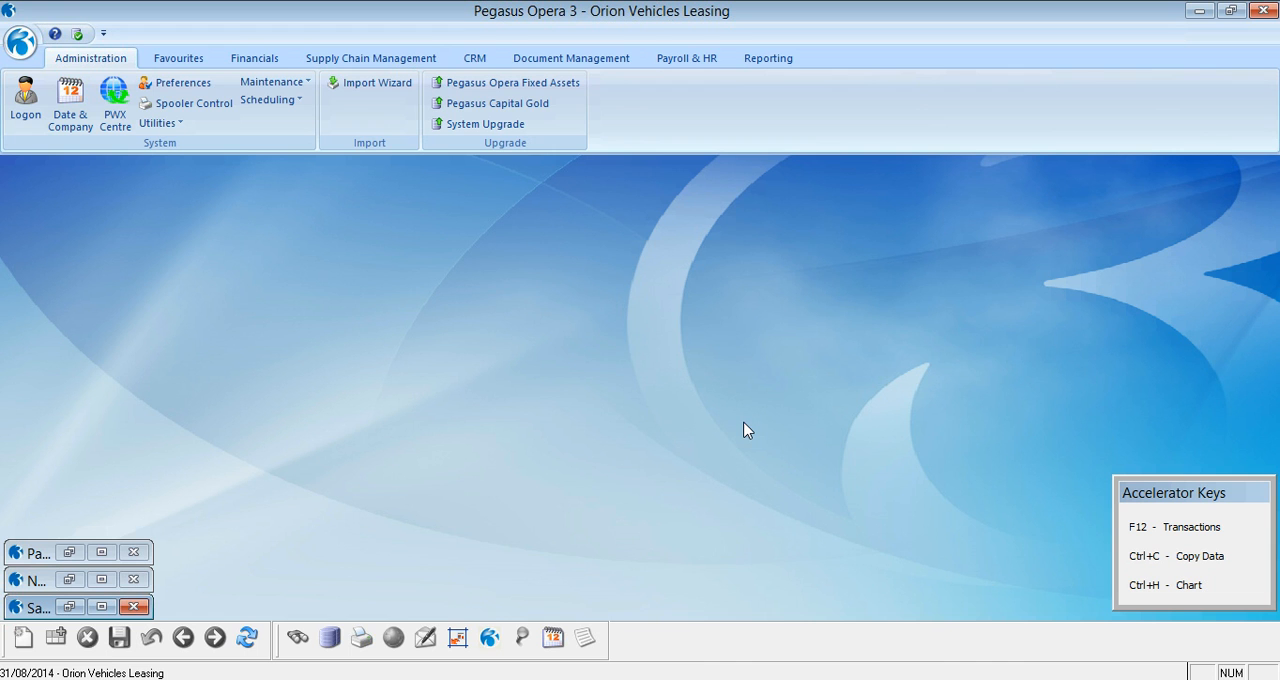
{"action": "mouse_move", "coordinate": [721, 536]}
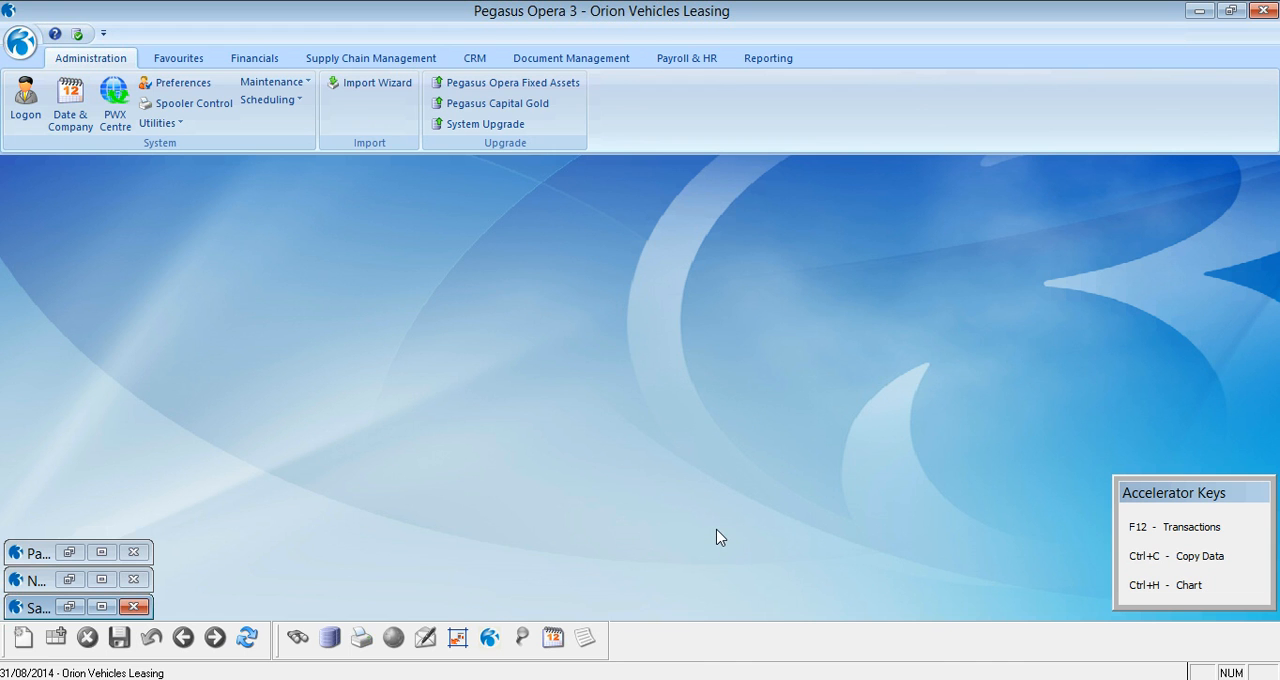
{"action": "mouse_move", "coordinate": [340, 562]}
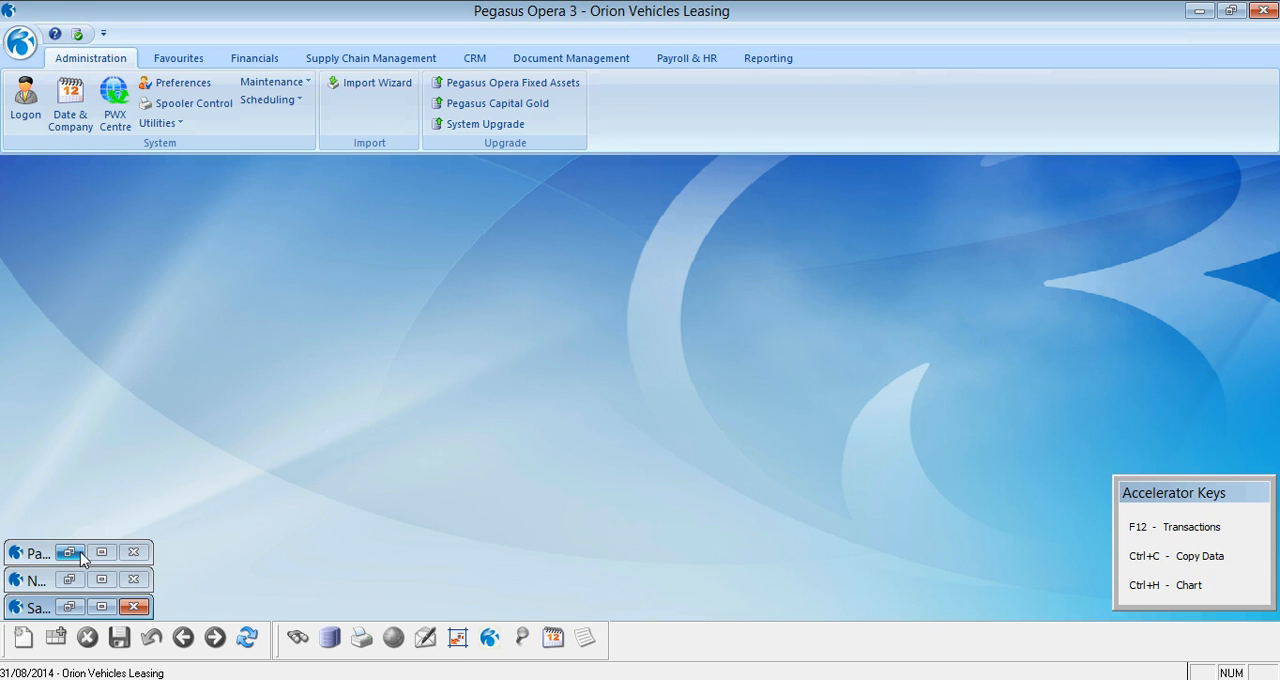
- Briefly restore and re-minimize the payroll record, then launch the Import Wizard past its welcome page
{"action": "left_click", "coordinate": [70, 551]}
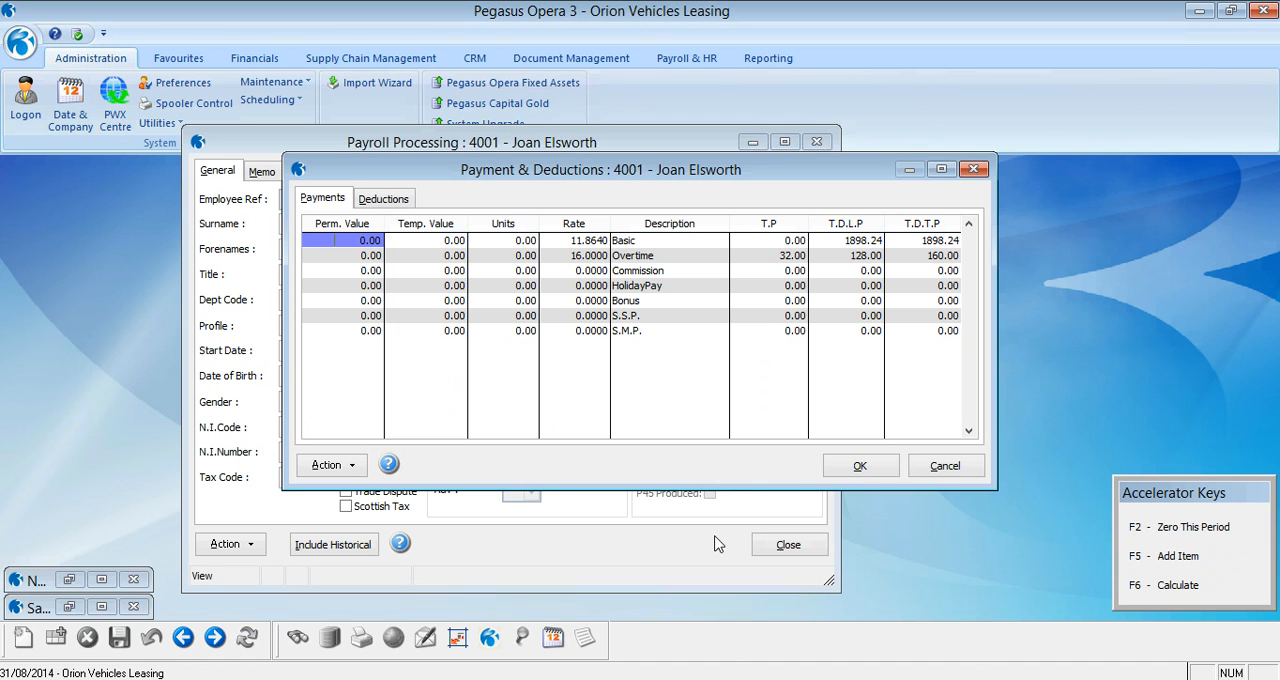
{"action": "mouse_move", "coordinate": [646, 195]}
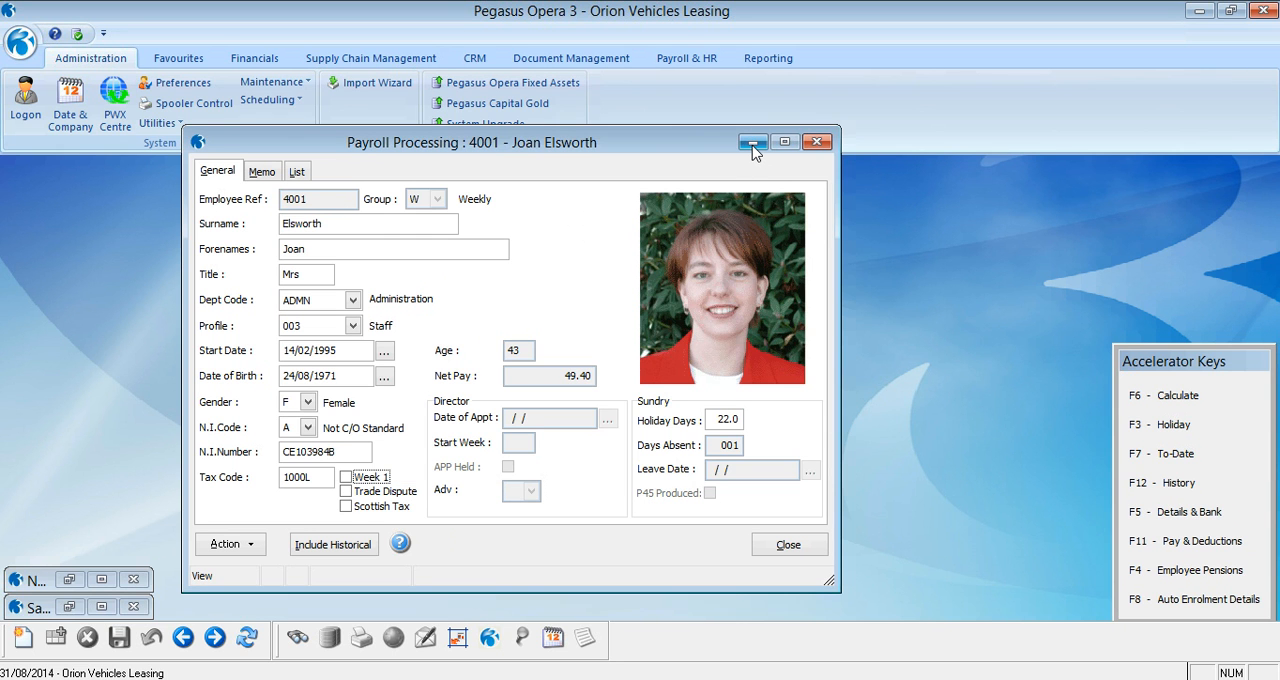
{"action": "left_click", "coordinate": [753, 141]}
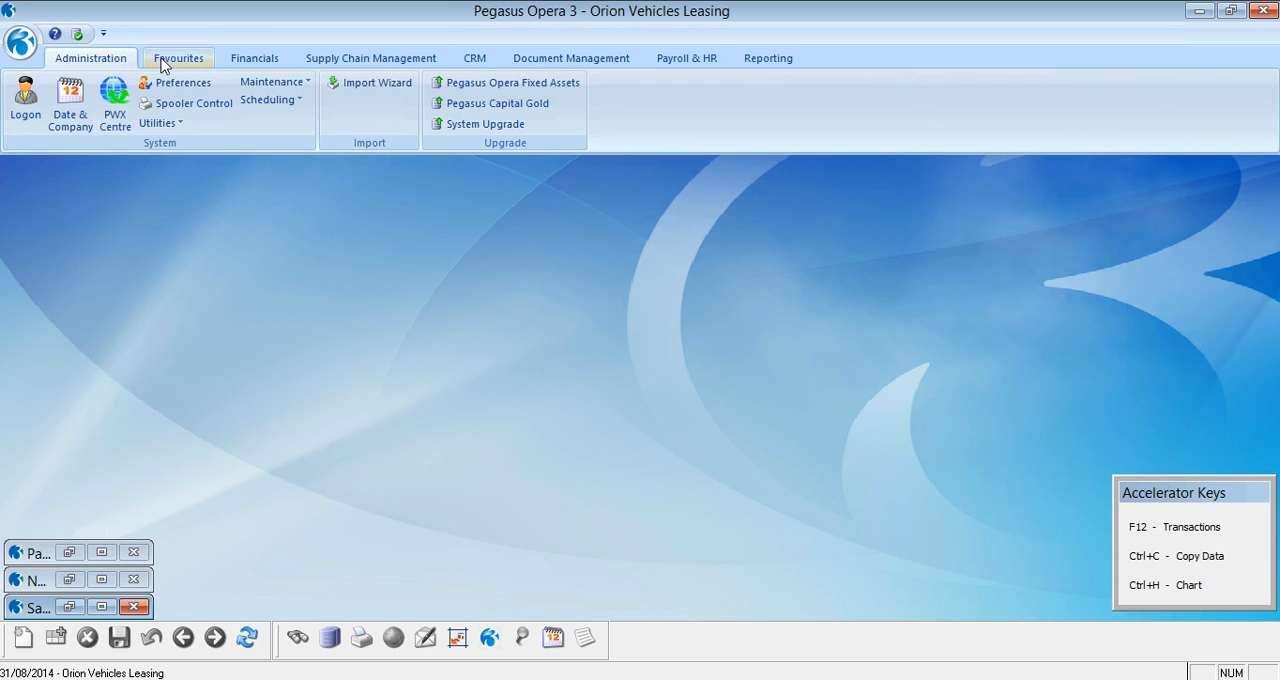
{"action": "left_click", "coordinate": [370, 83]}
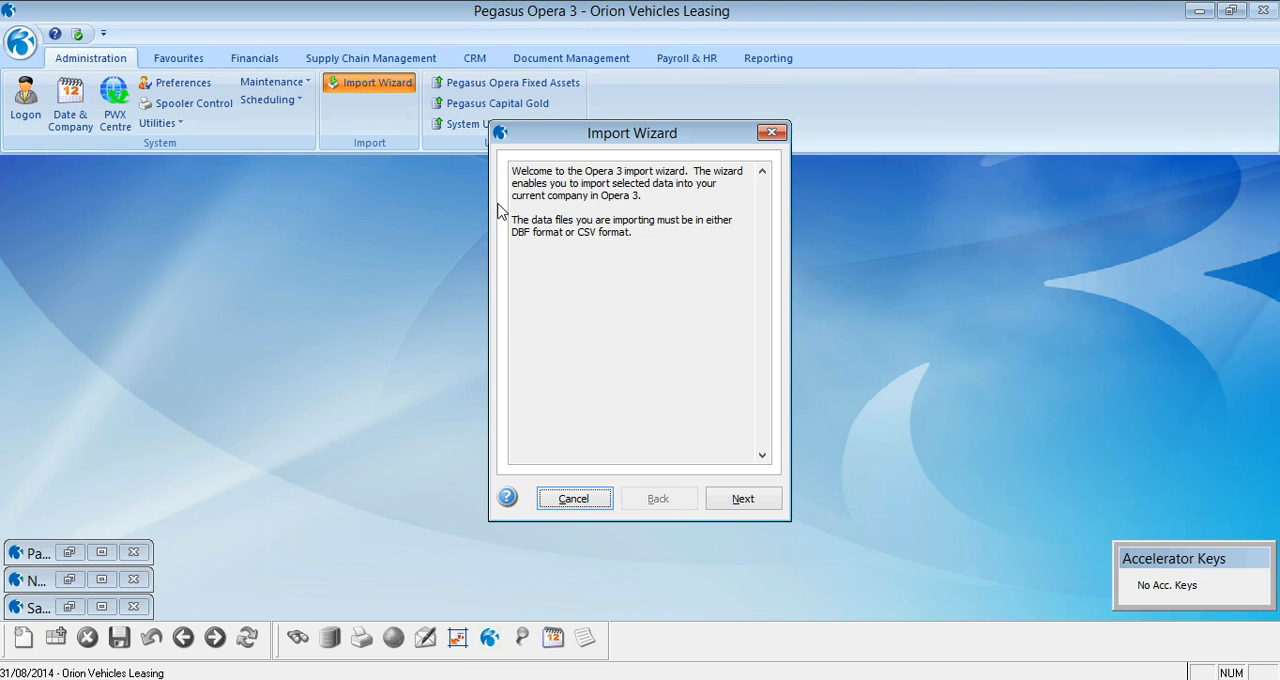
{"action": "left_click", "coordinate": [743, 498]}
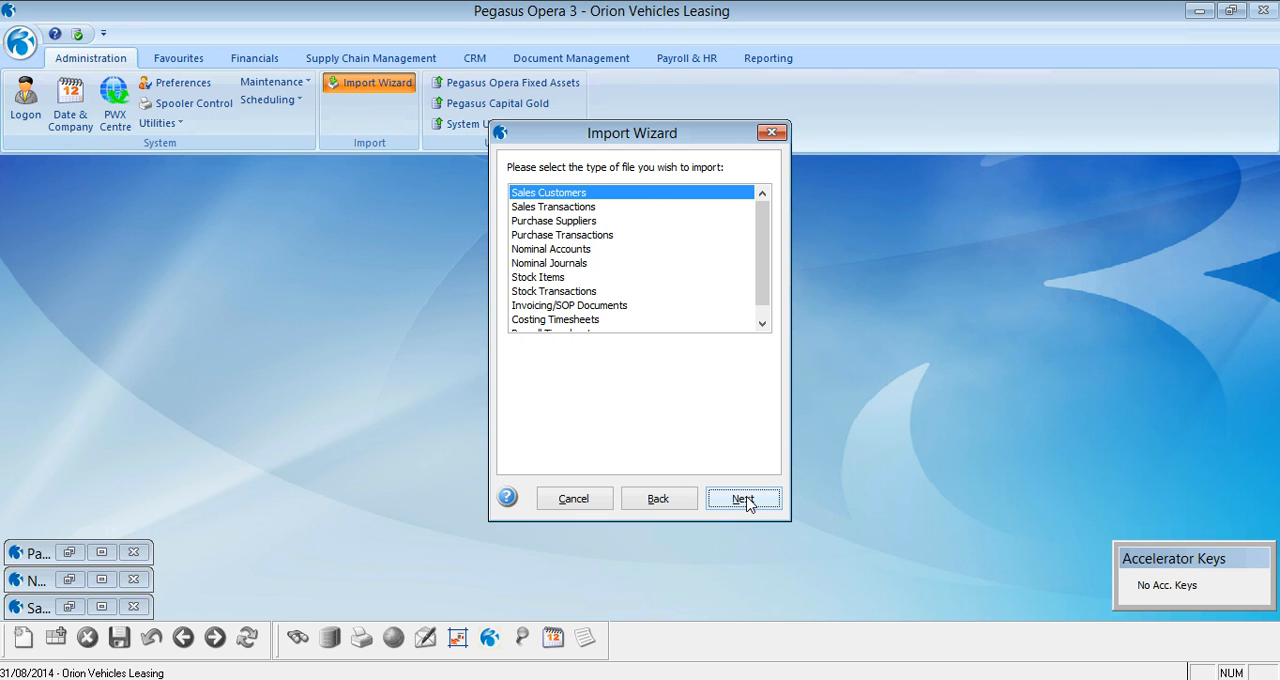
{"action": "mouse_move", "coordinate": [766, 387]}
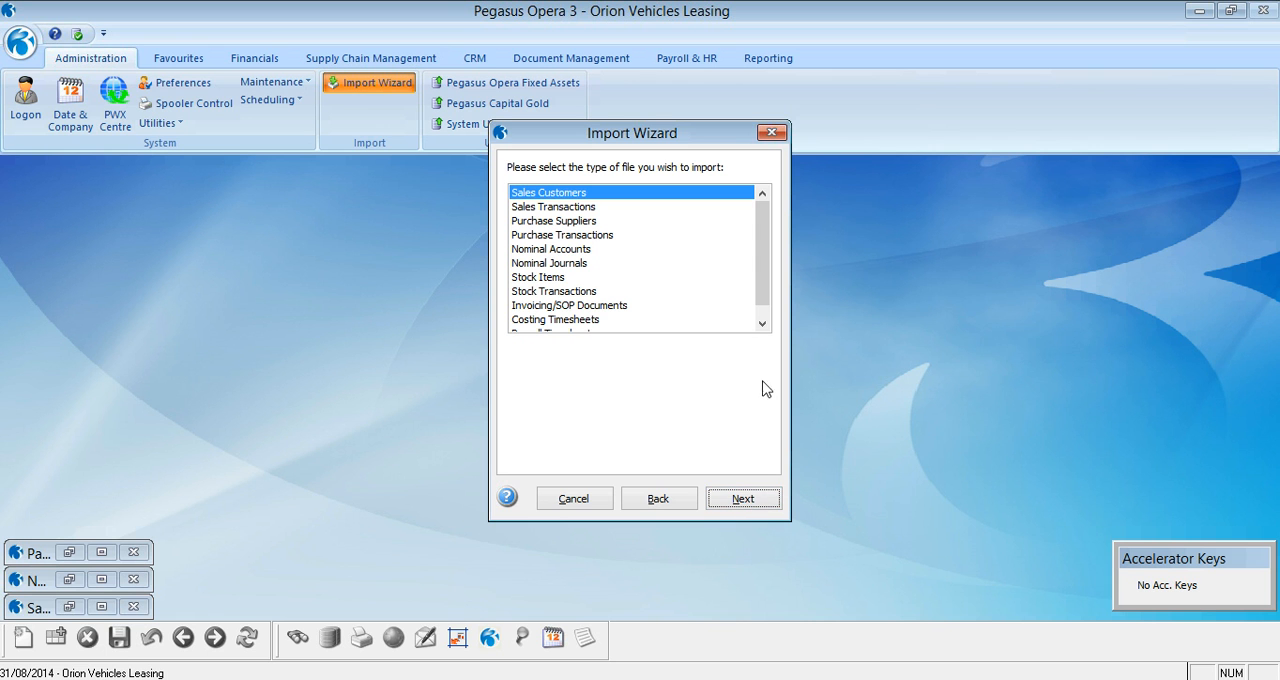
- Choose Payroll Timesheets with the payroll import file, keeping default options, to reach the start page
{"action": "left_click", "coordinate": [743, 498]}
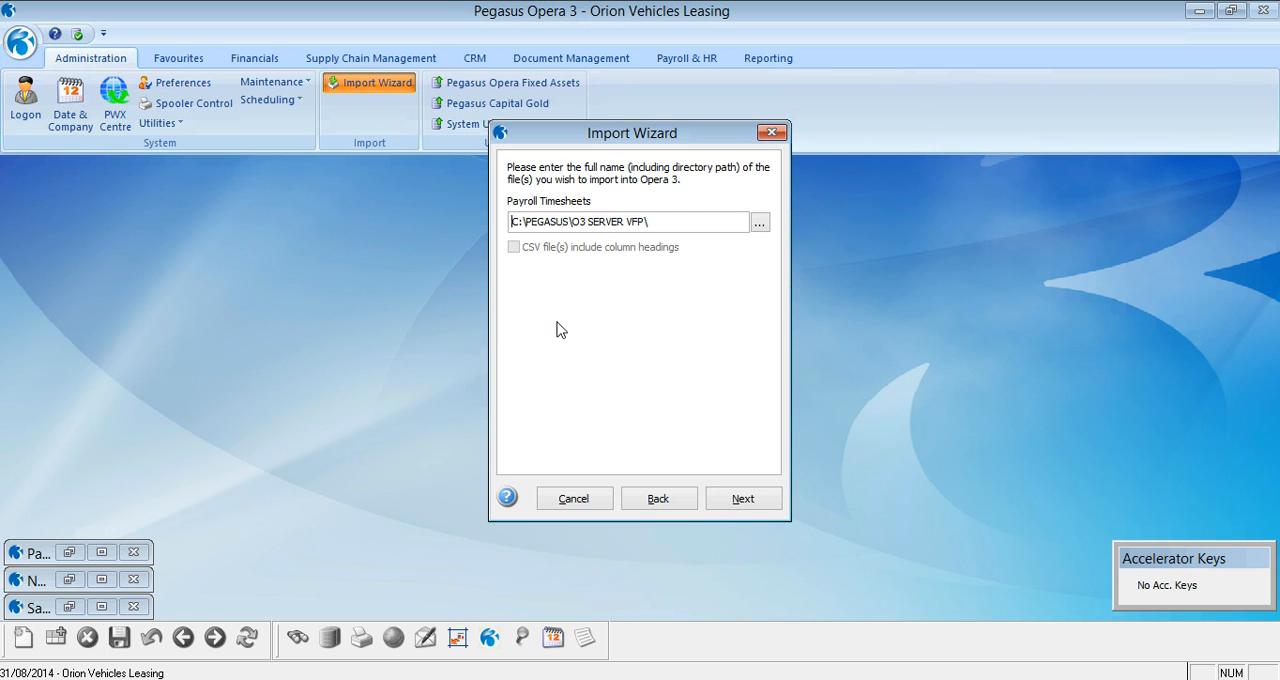
{"action": "left_click", "coordinate": [760, 222]}
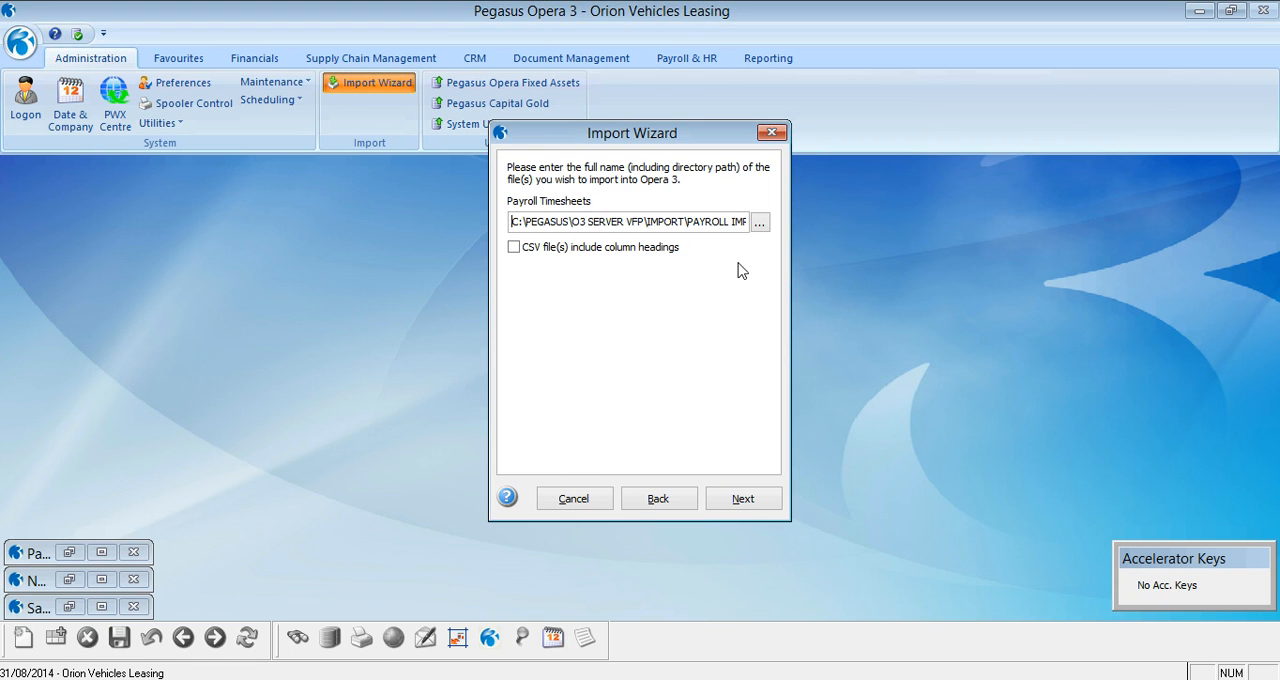
{"action": "left_click", "coordinate": [743, 498]}
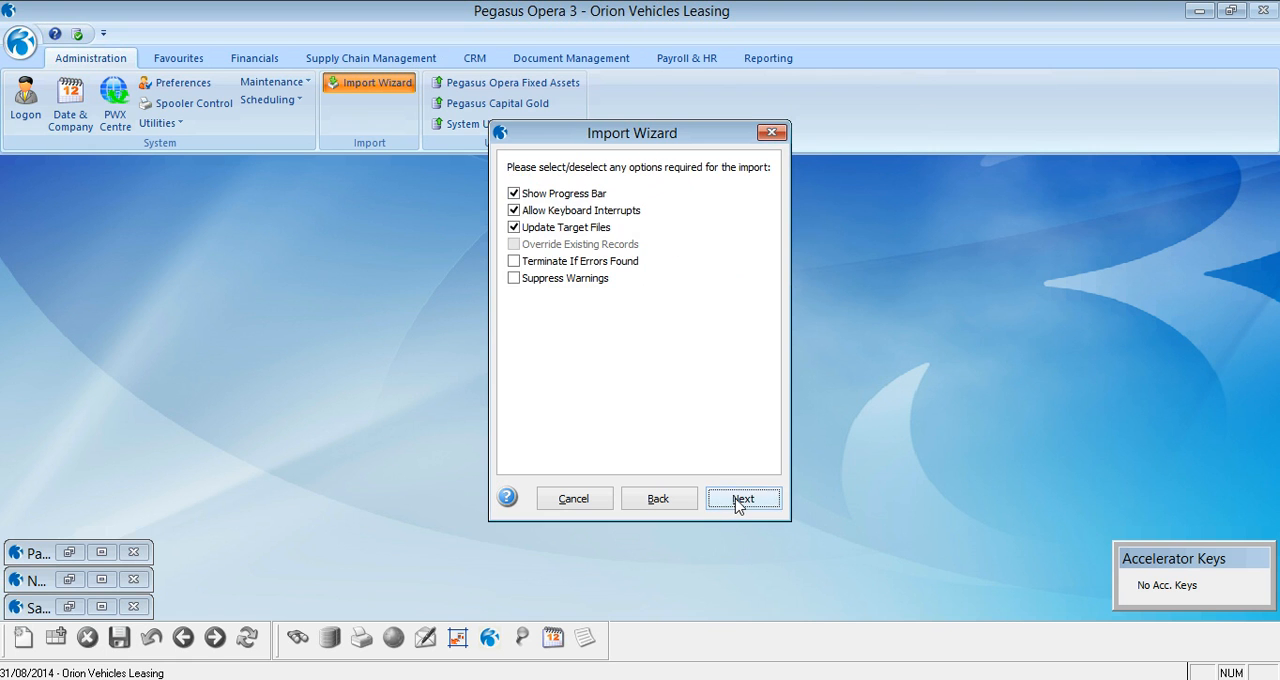
{"action": "left_click", "coordinate": [743, 498]}
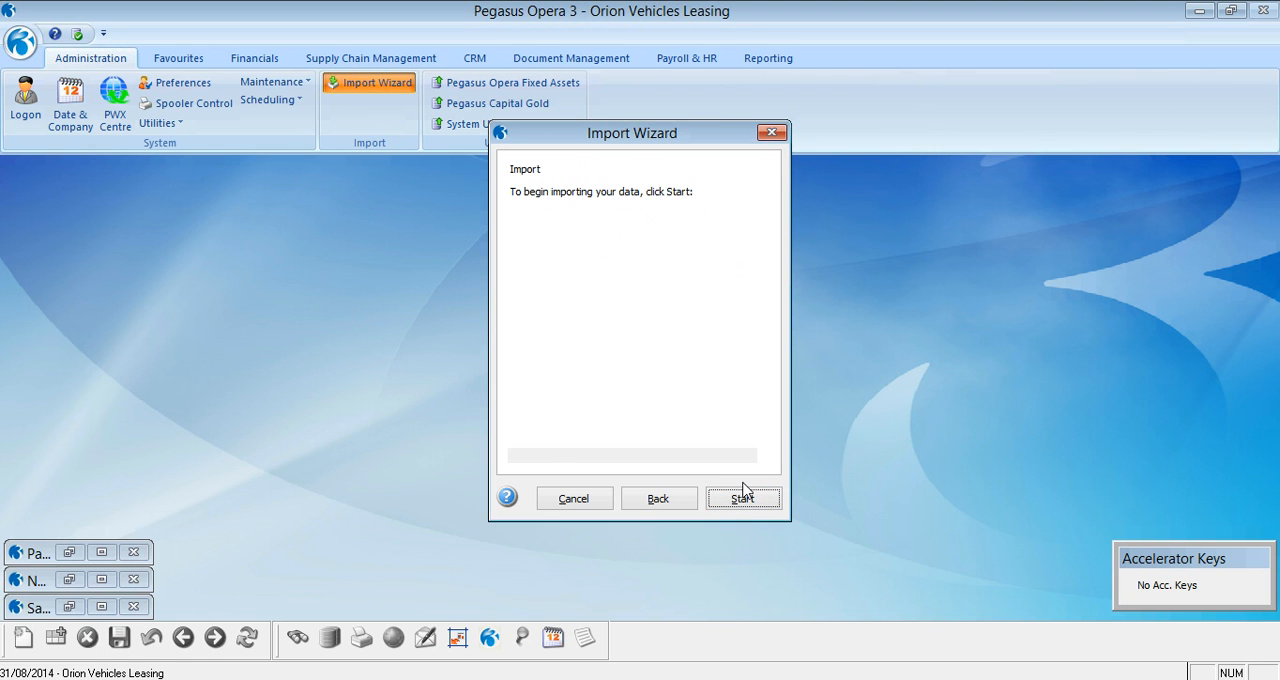
- Run the timesheet import (7 records, none rejected) and decline publishing the import report
{"action": "left_click", "coordinate": [744, 498]}
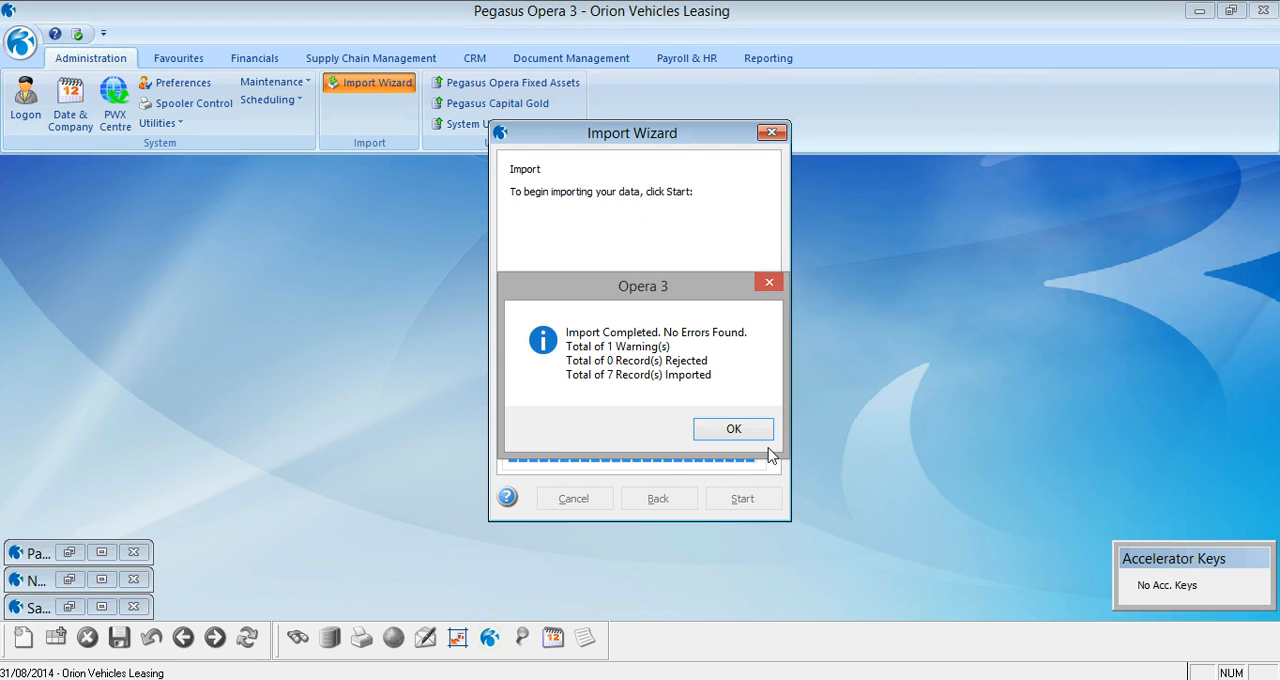
{"action": "left_click", "coordinate": [733, 428]}
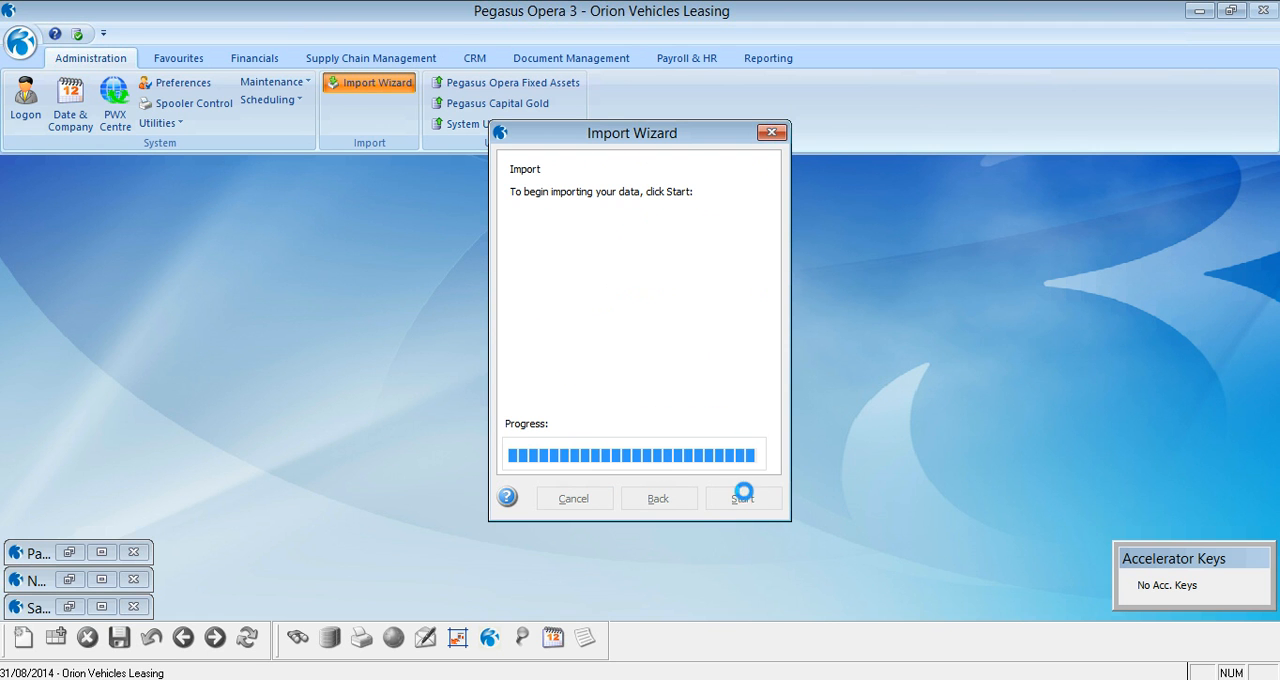
{"action": "left_click", "coordinate": [743, 498]}
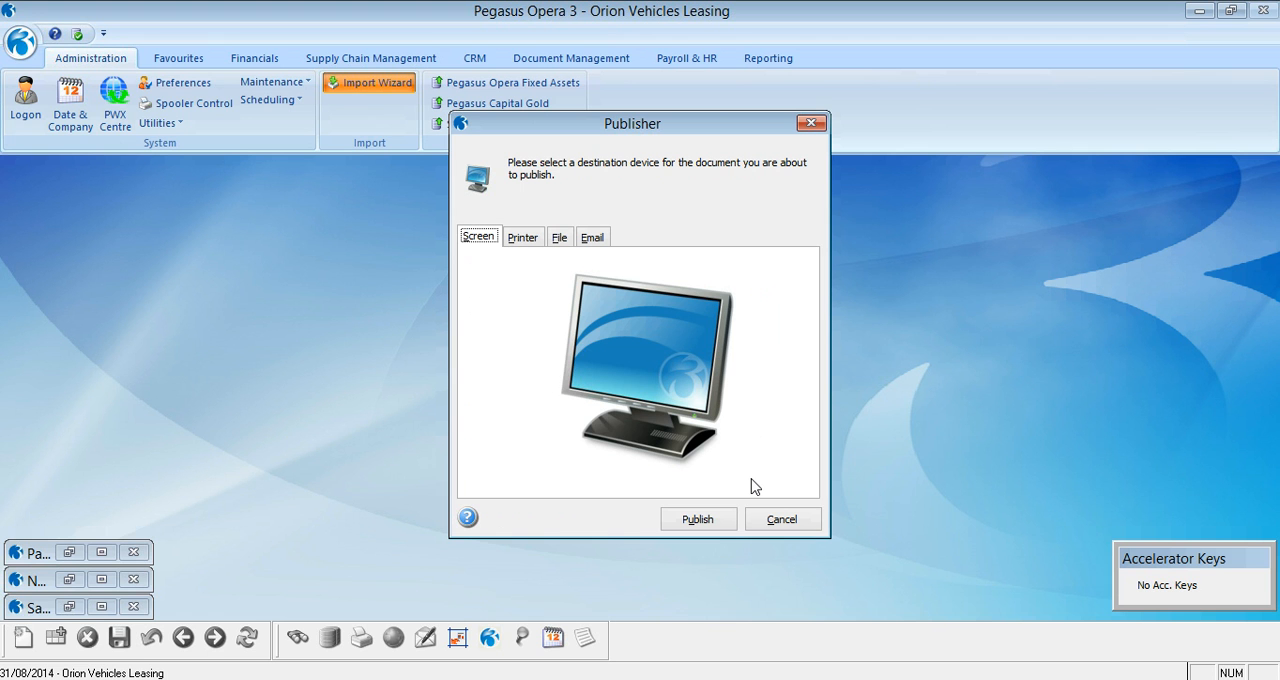
{"action": "mouse_move", "coordinate": [784, 519]}
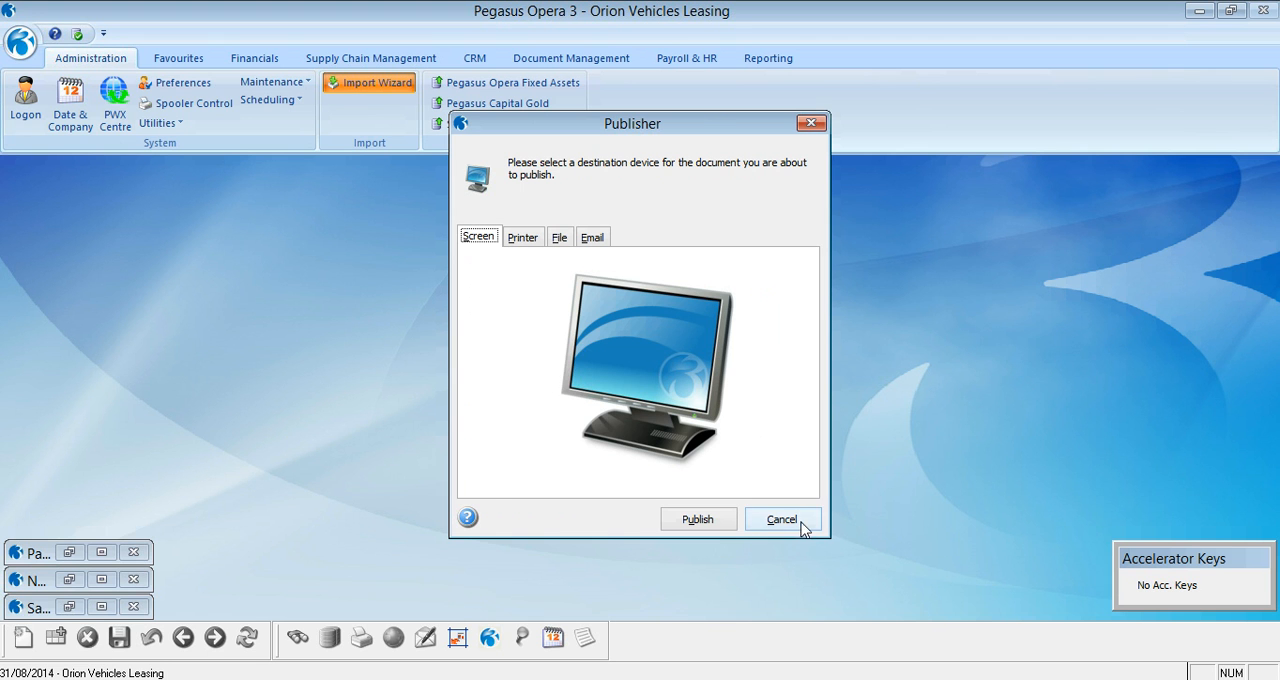
{"action": "left_click", "coordinate": [782, 519]}
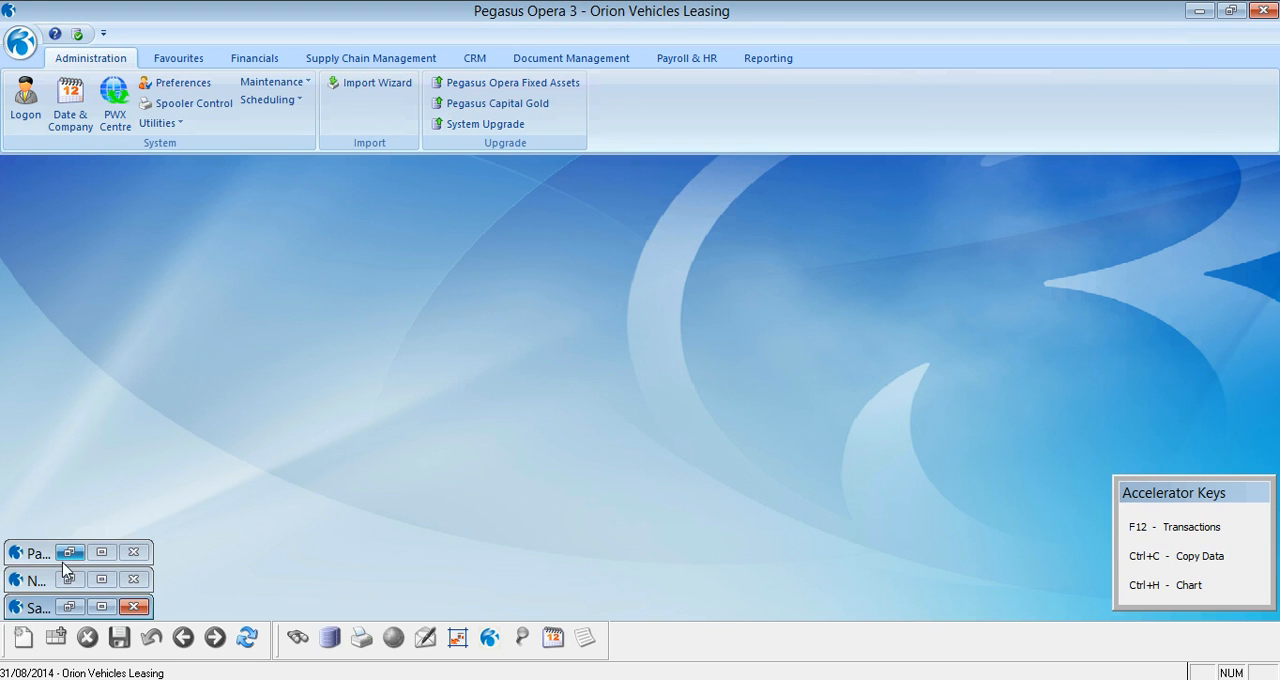
- Restore employee 4001's payroll record after the import, review it, and close it
{"action": "left_click", "coordinate": [70, 549]}
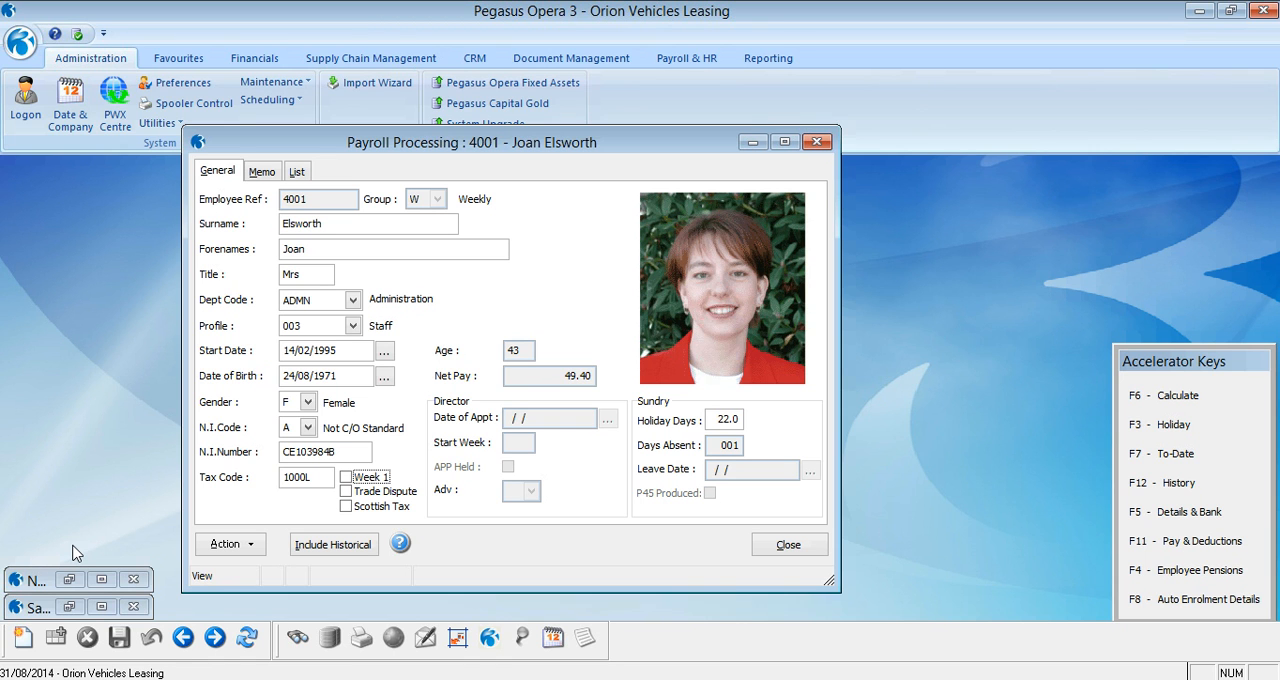
{"action": "mouse_move", "coordinate": [99, 553]}
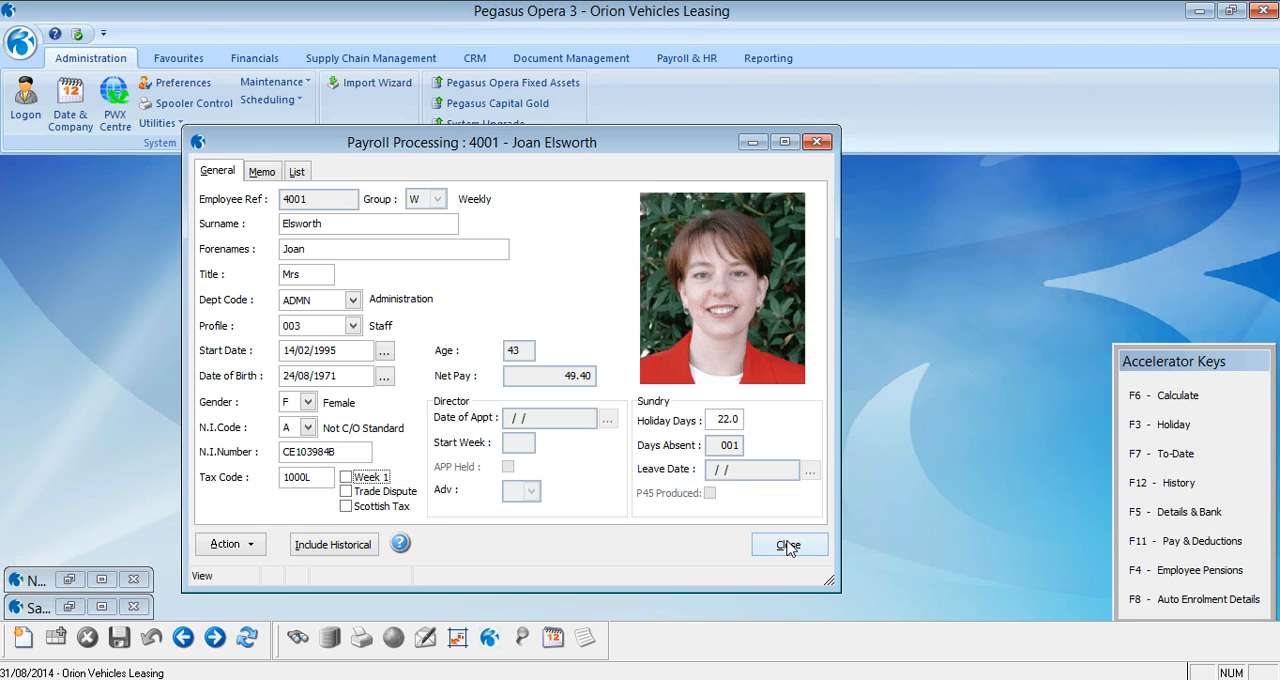
{"action": "left_click", "coordinate": [789, 544]}
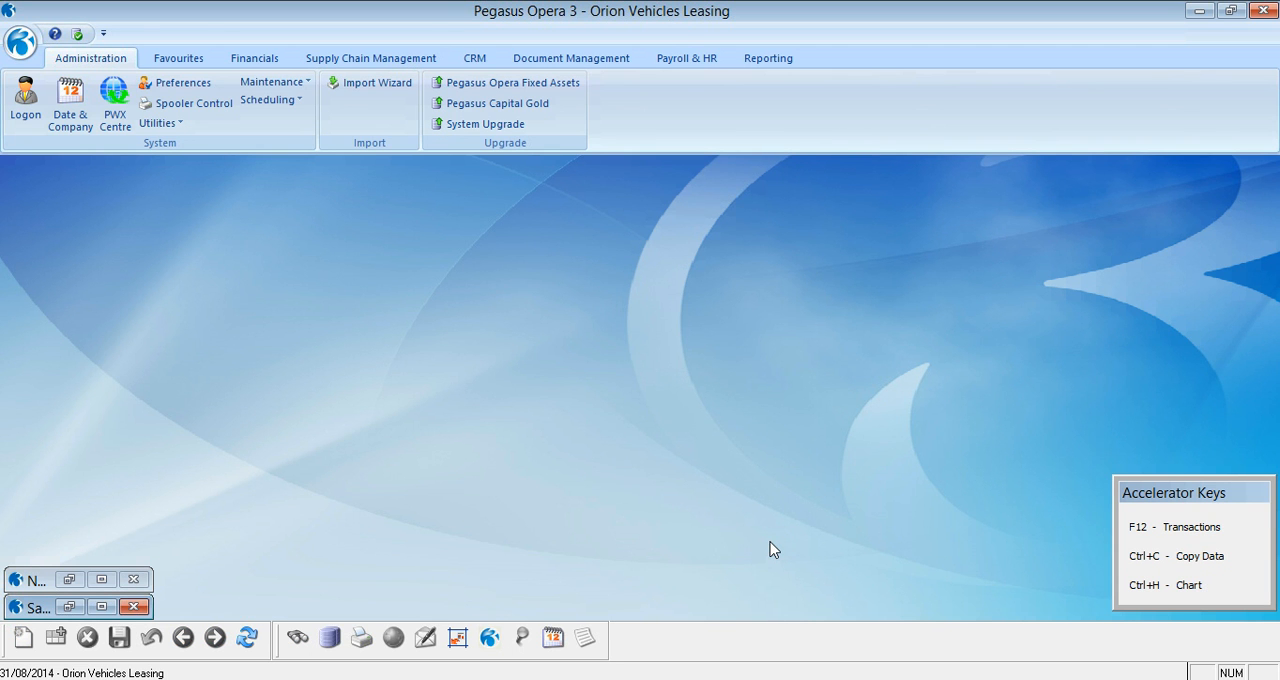
{"action": "mouse_move", "coordinate": [481, 603]}
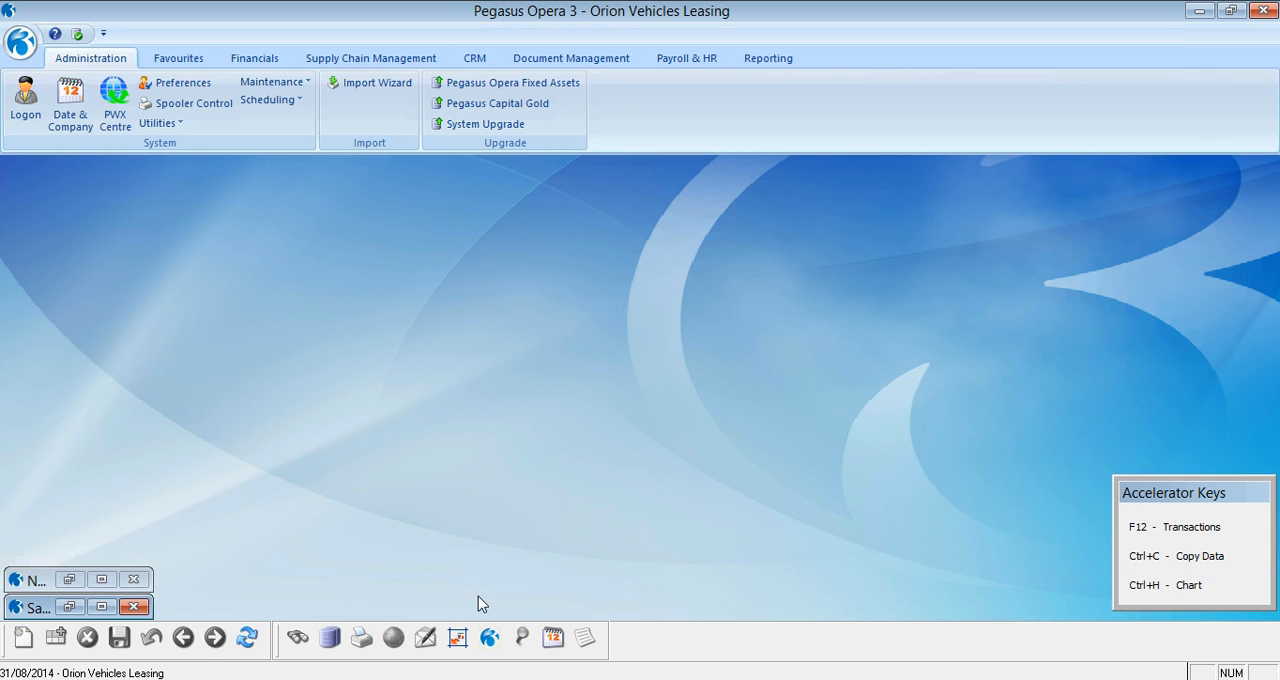
{"action": "mouse_move", "coordinate": [92, 591]}
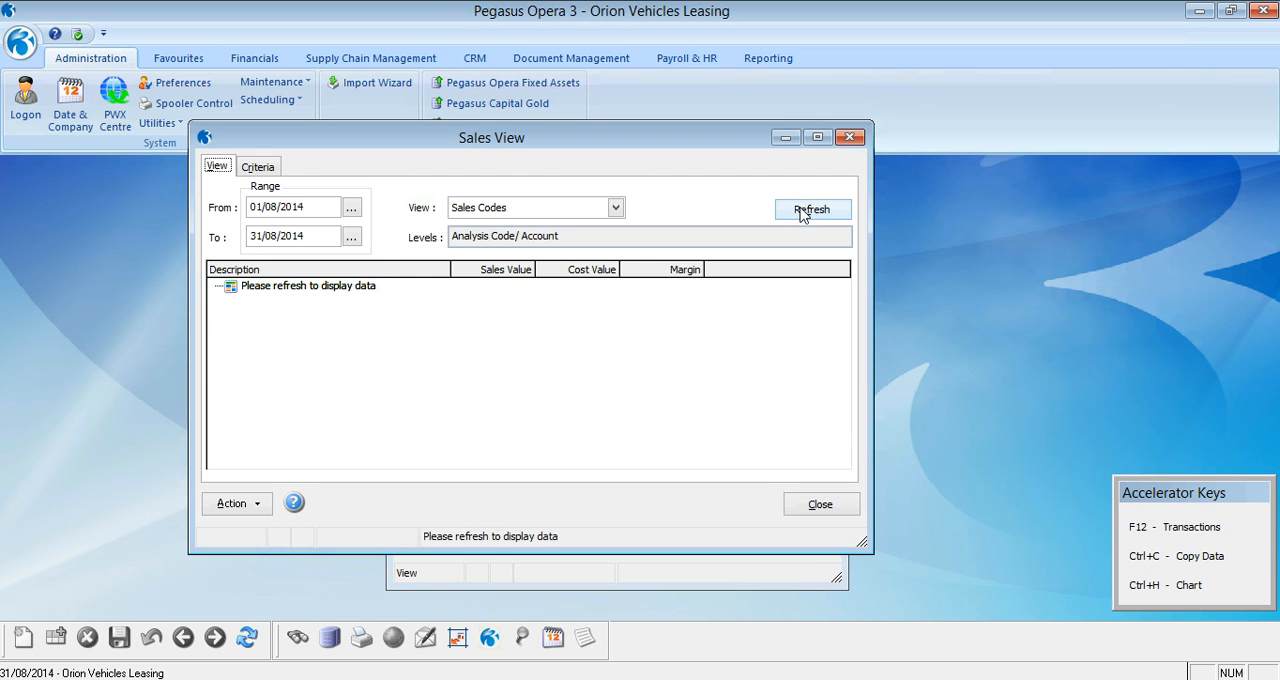
- Refresh August 2014 sales and browse Adams Light Engineering Ltd's imported invoices before closing them
{"action": "left_click", "coordinate": [812, 209]}
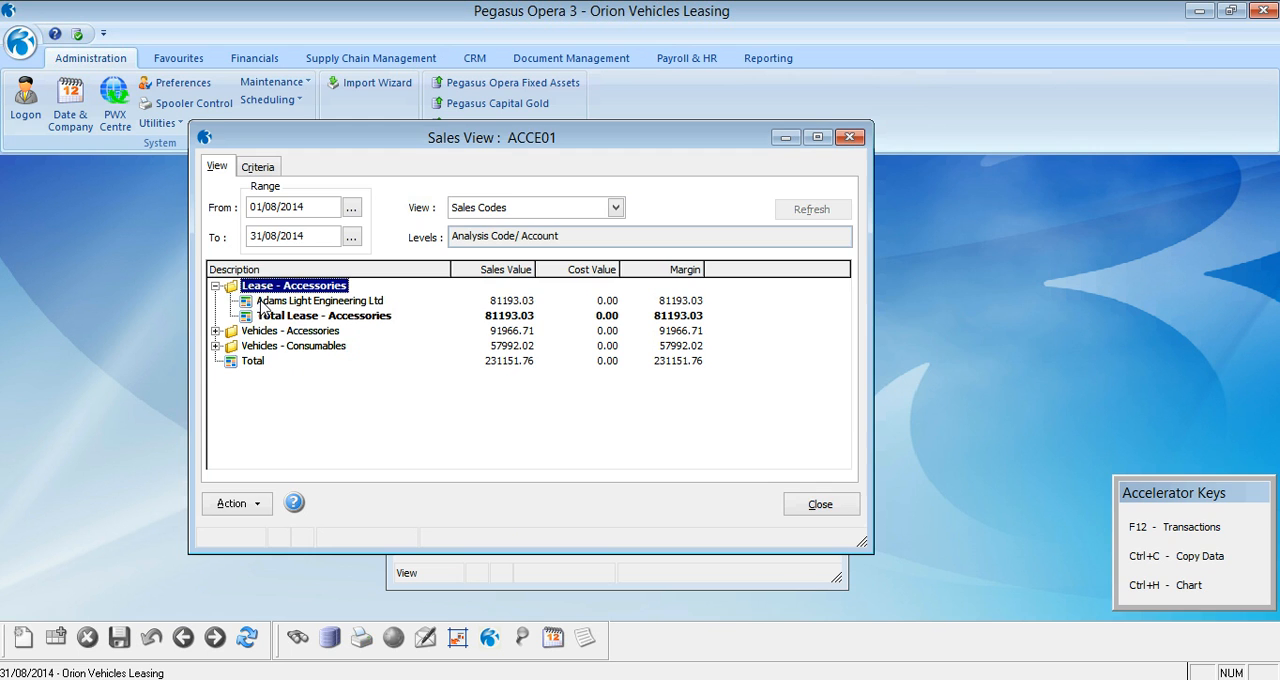
{"action": "double_click", "coordinate": [319, 300]}
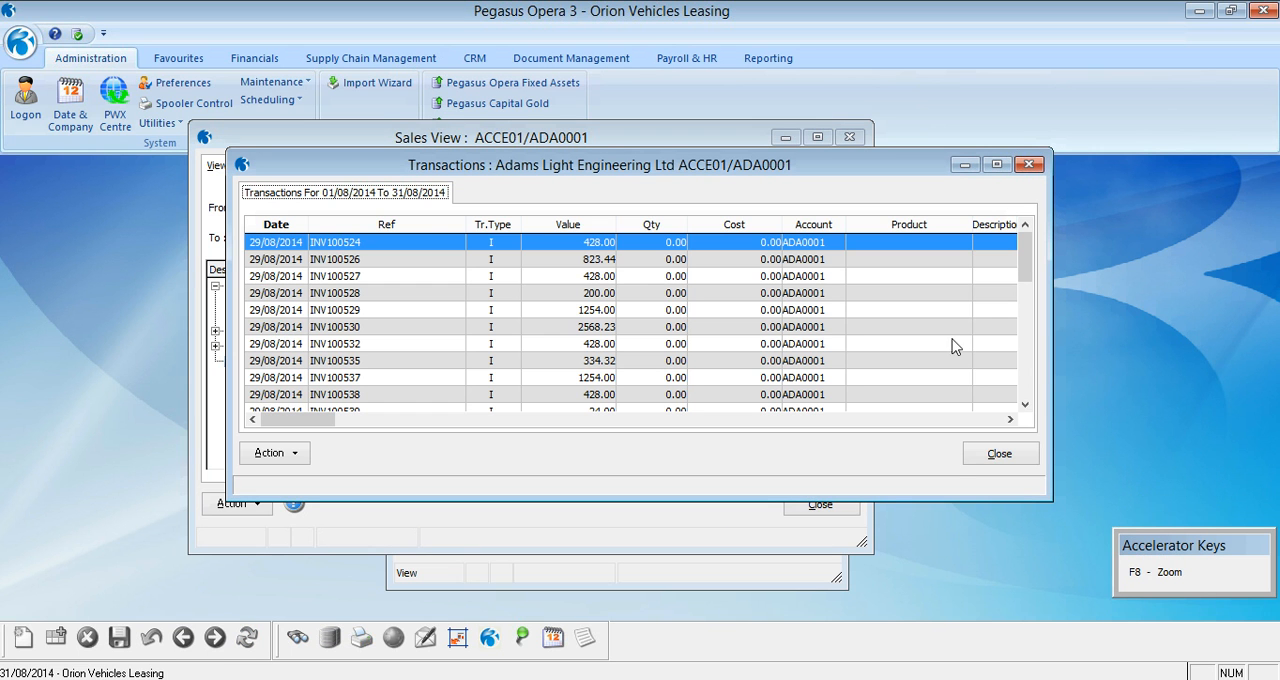
{"action": "scroll", "scroll_direction": "down", "scroll_amount": 3}
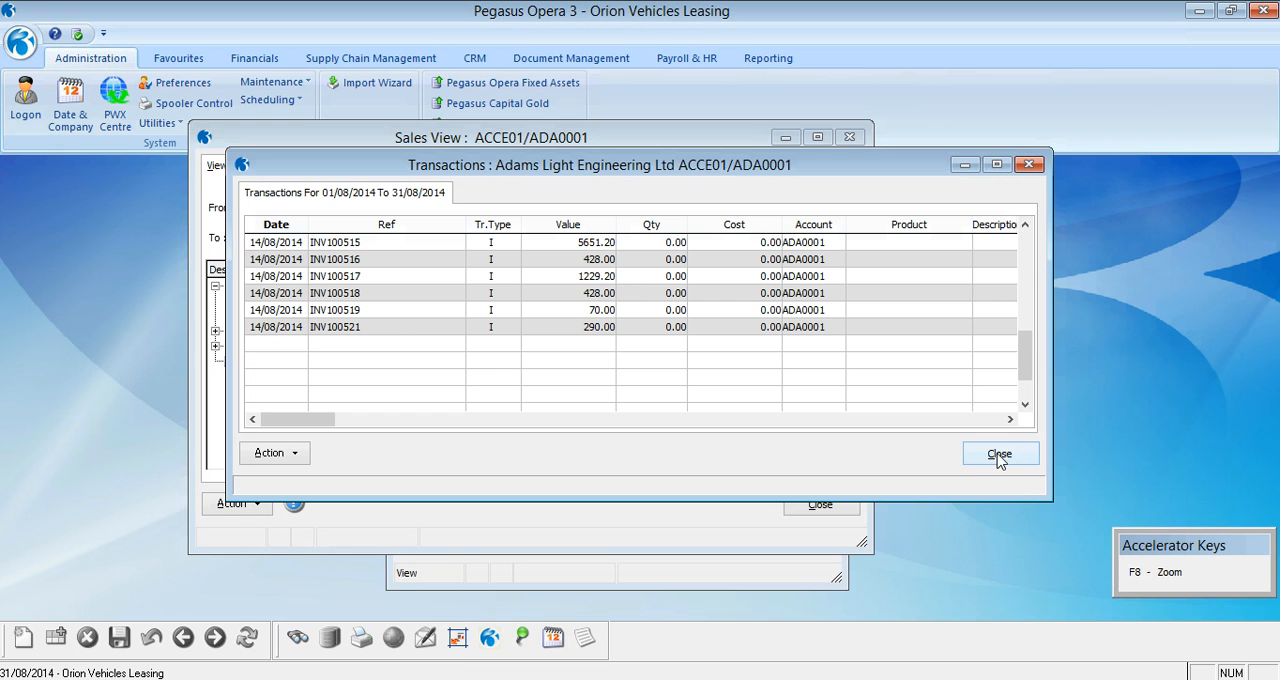
{"action": "left_click", "coordinate": [1000, 453]}
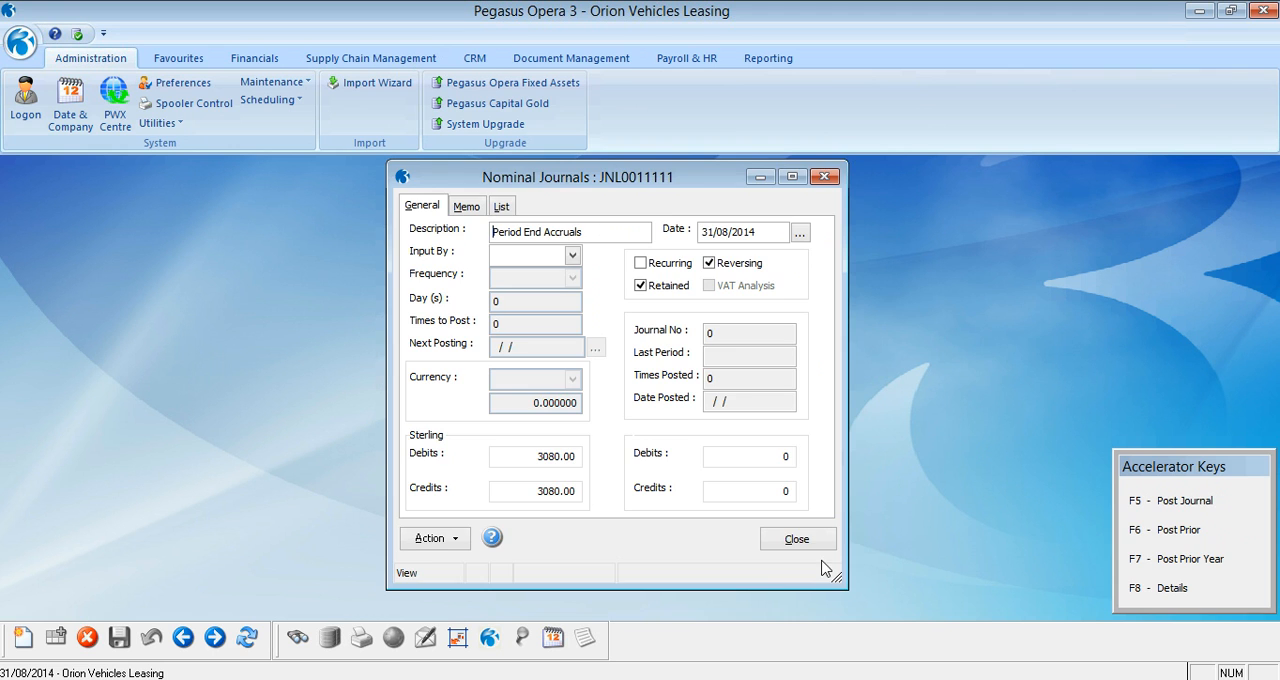
- Close journal JNL0011111 after confirming debits and credits balance at 3080.00
{"action": "left_click", "coordinate": [798, 538]}
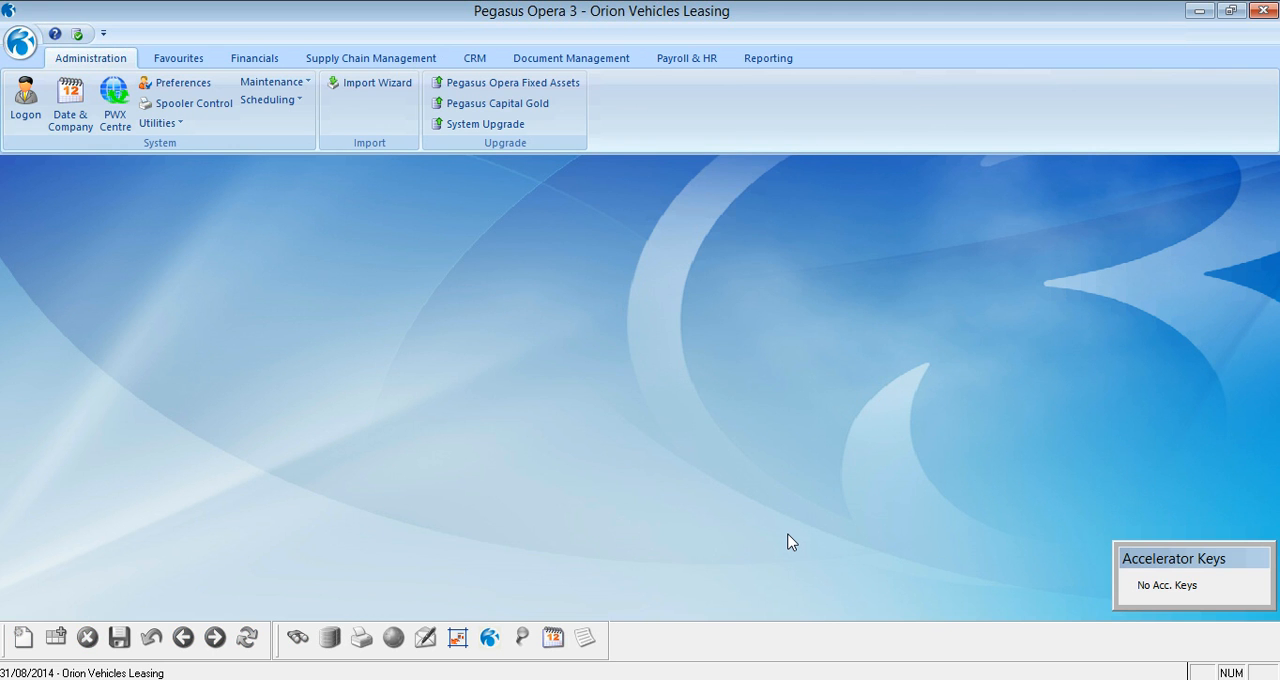